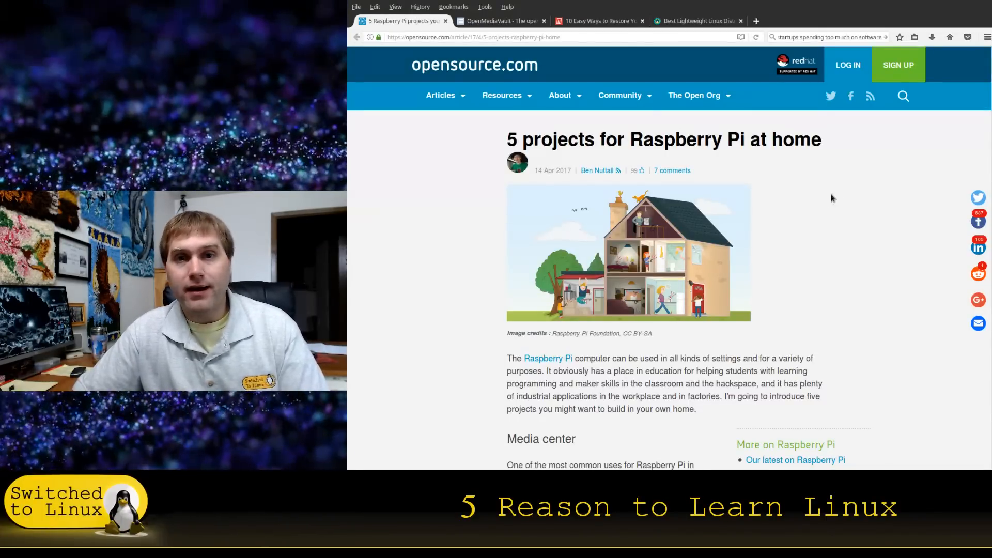
Step: Scroll the Raspberry Pi at home article down to the Media center section and LibreElec/Kodi screenshot
scroll(down, 3)
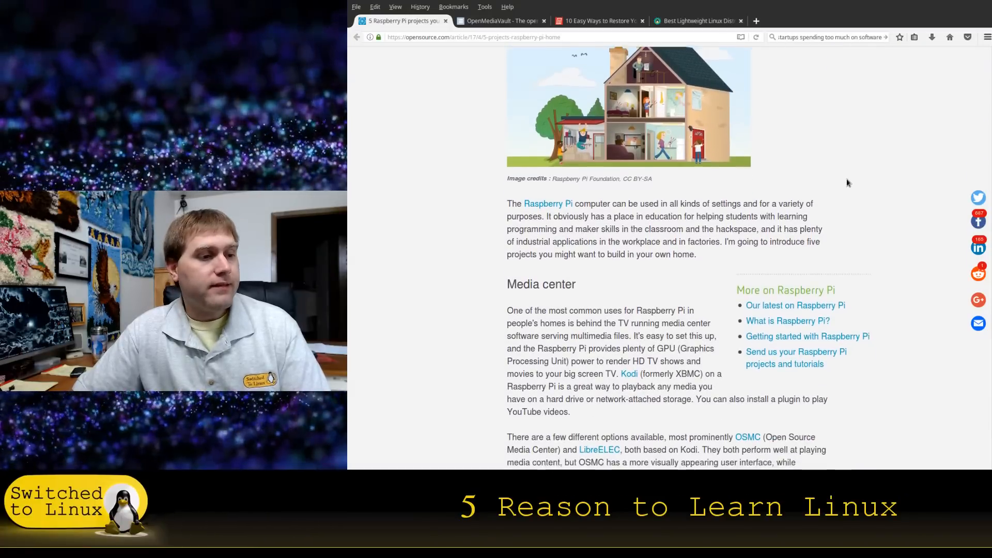
scroll(up, 3)
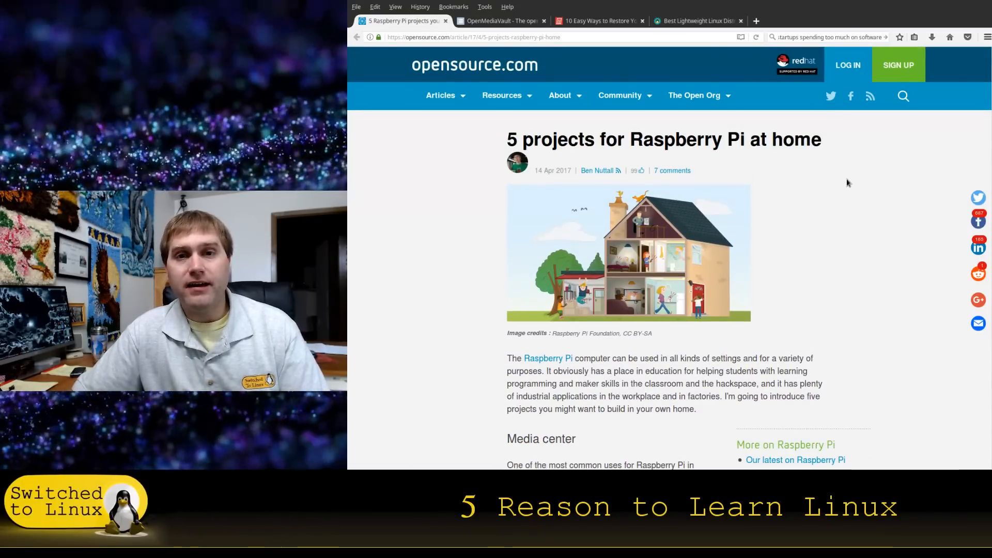
scroll(down, 3)
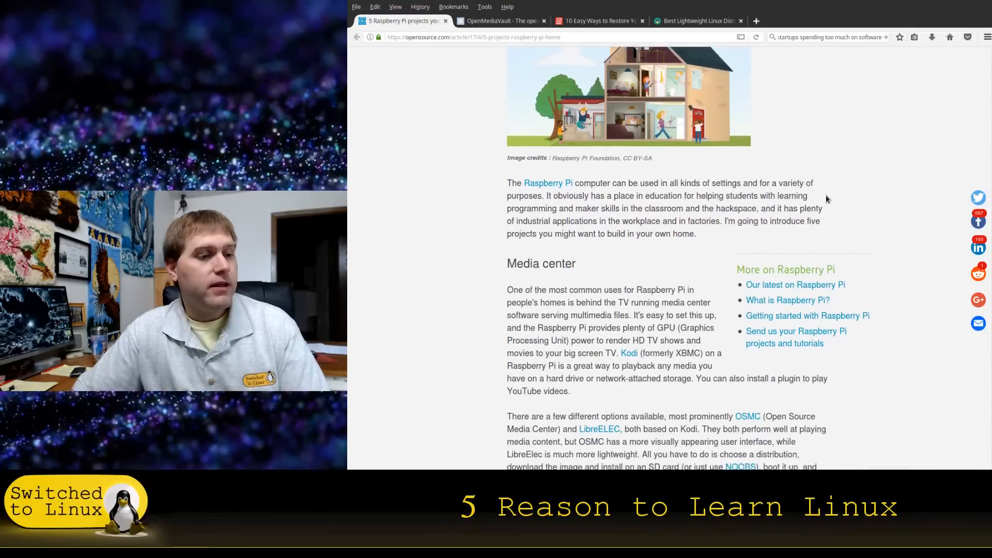
scroll(down, 3)
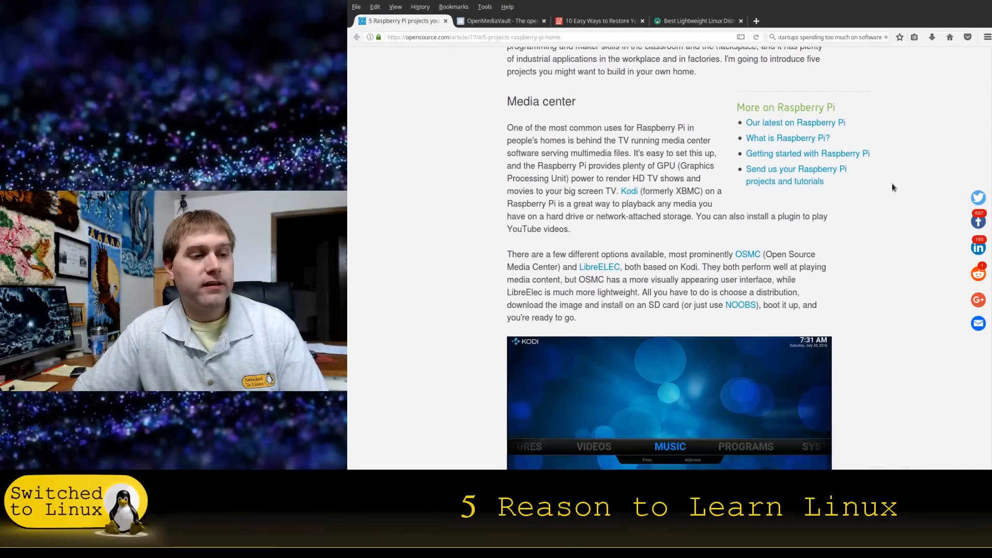
scroll(down, 3)
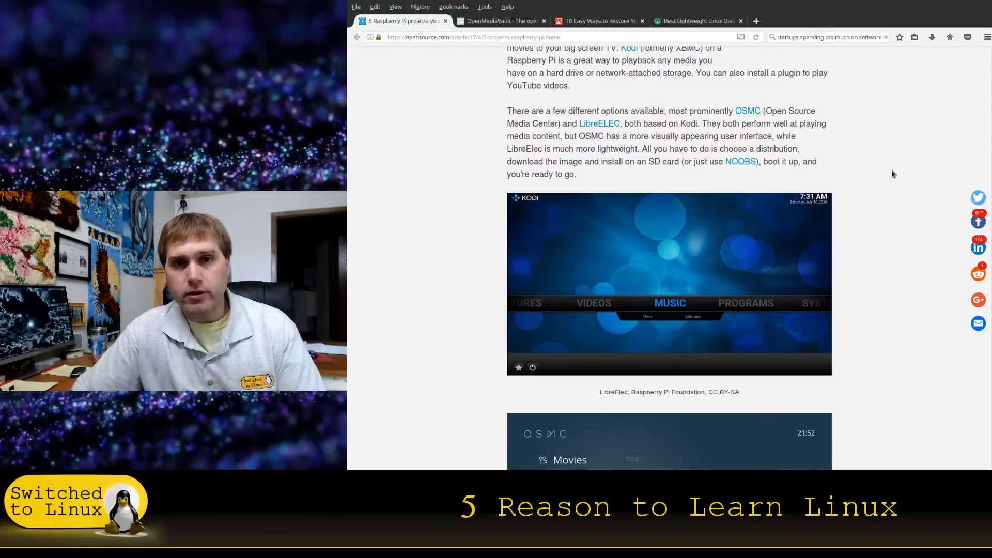
mouse_move(817, 266)
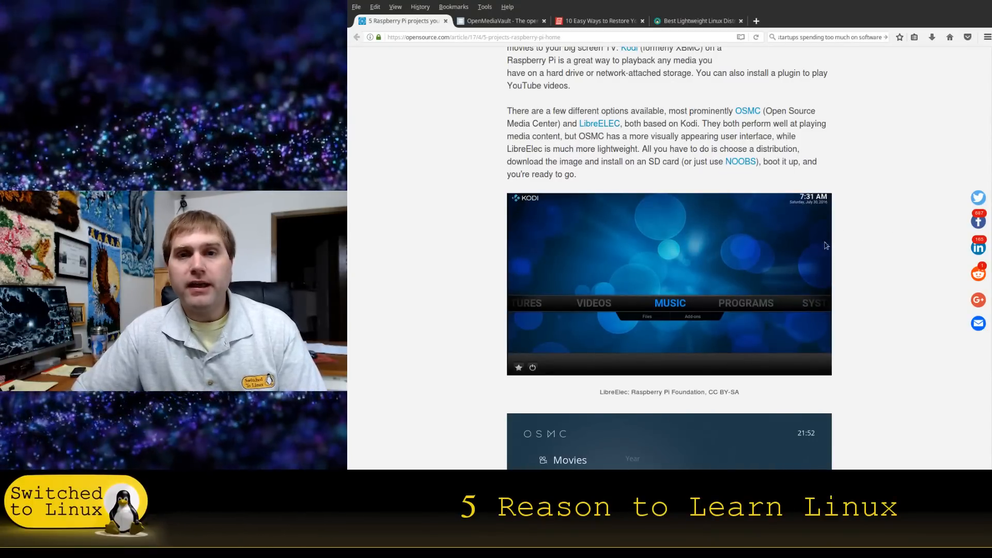
mouse_move(948, 230)
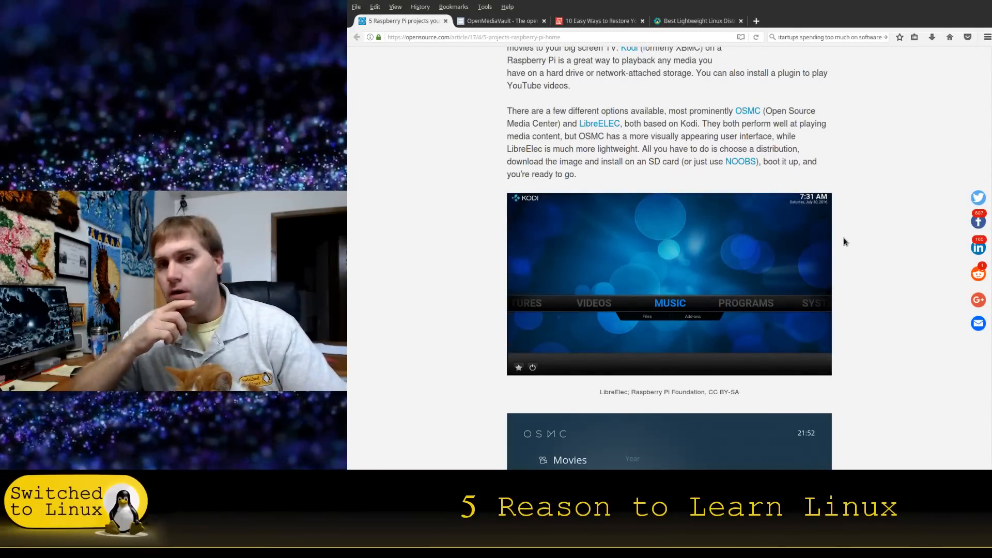
Step: Scroll past the SSH gateway and CCTV / pet camera sections to the Pimoroni pan-tilt photo
scroll(down, 3)
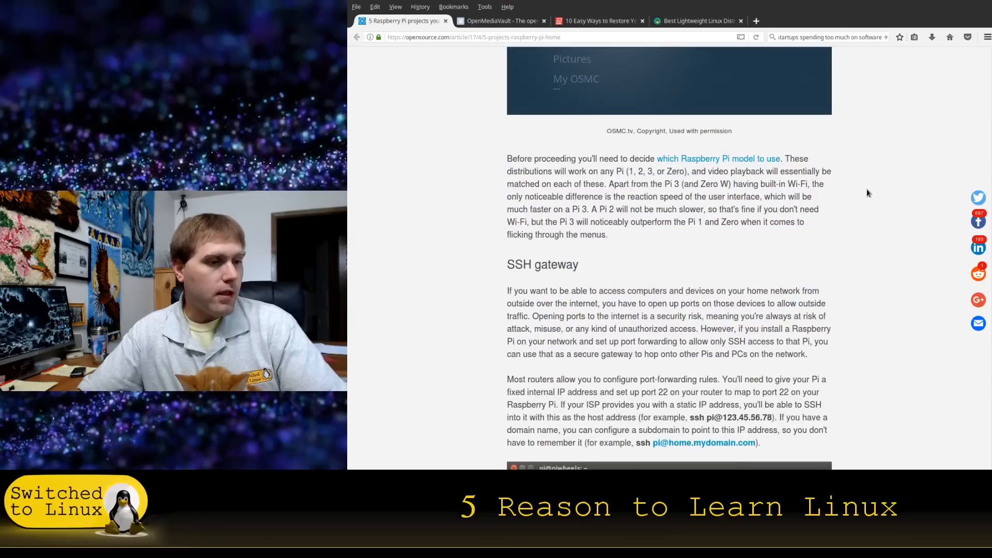
scroll(down, 3)
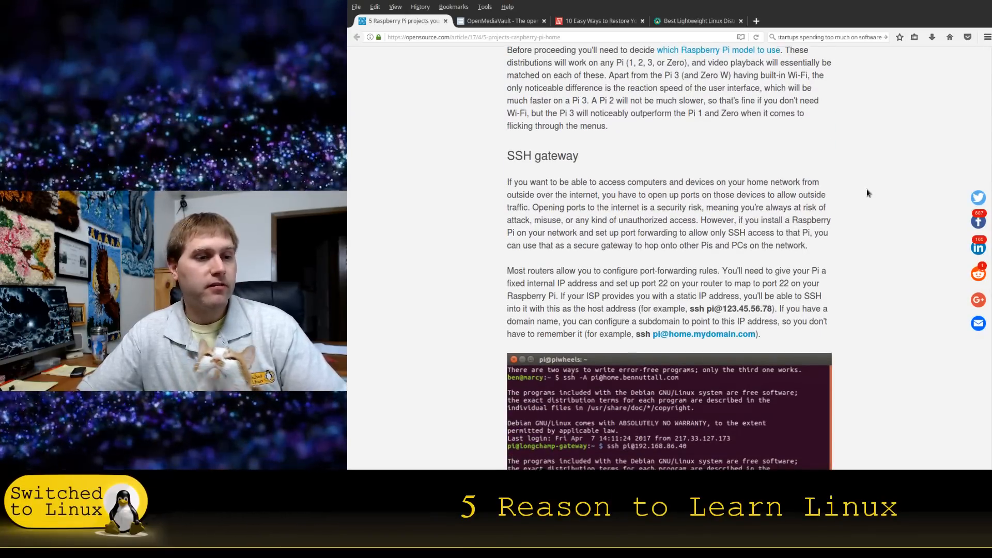
scroll(down, 3)
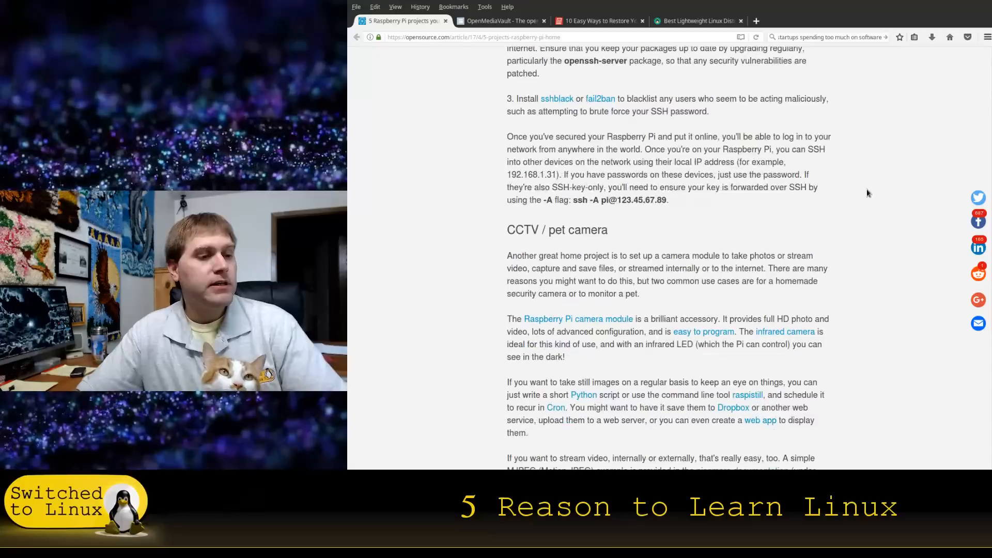
scroll(down, 3)
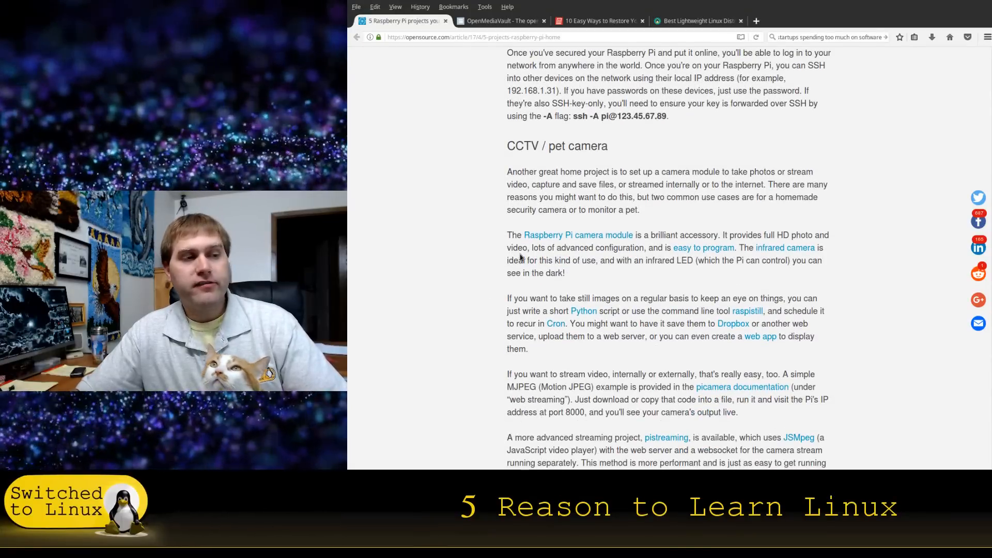
scroll(down, 3)
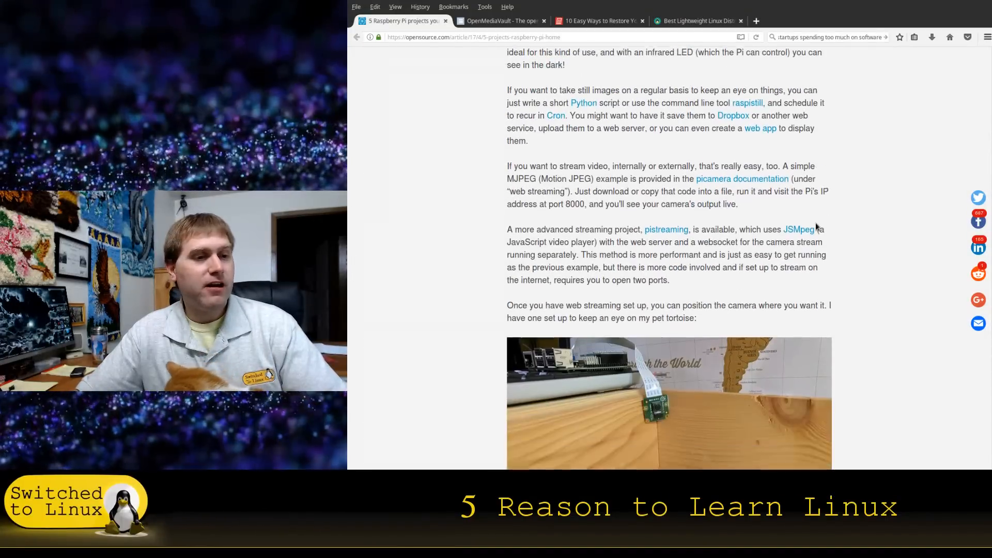
scroll(down, 3)
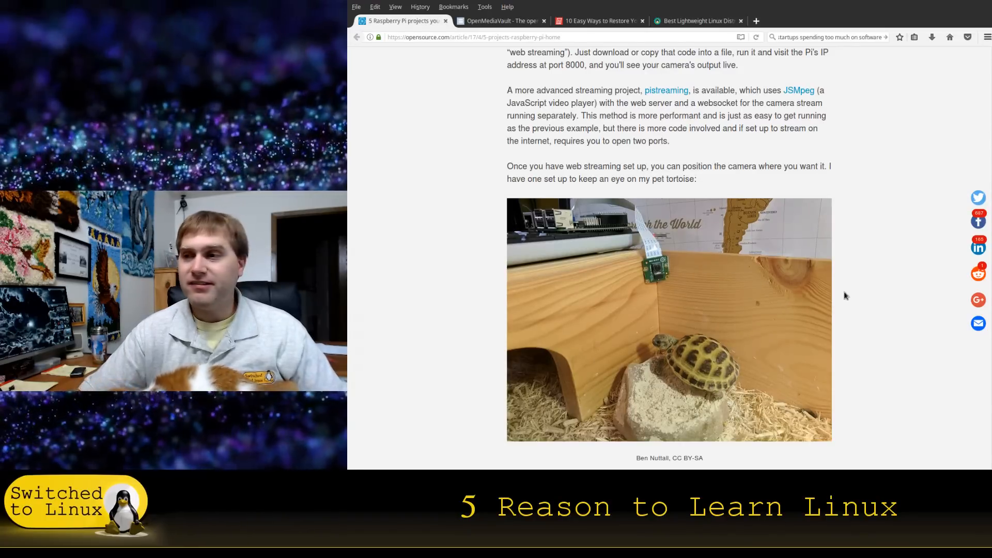
scroll(down, 3)
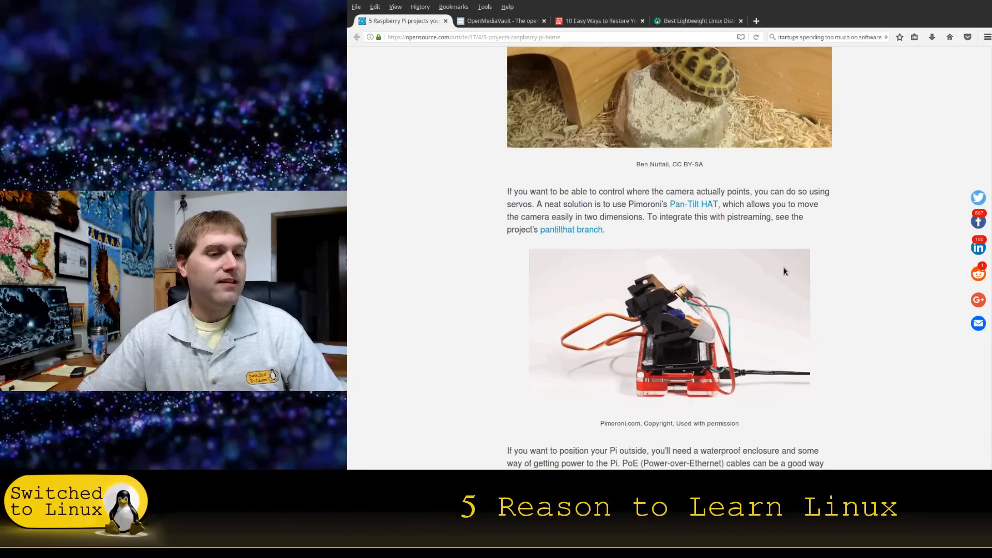
scroll(down, 3)
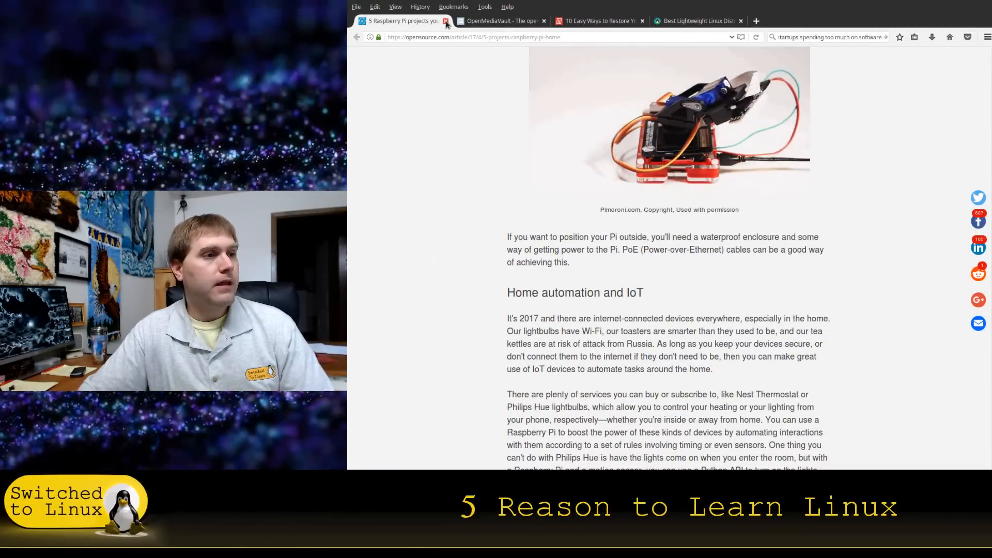
click(444, 21)
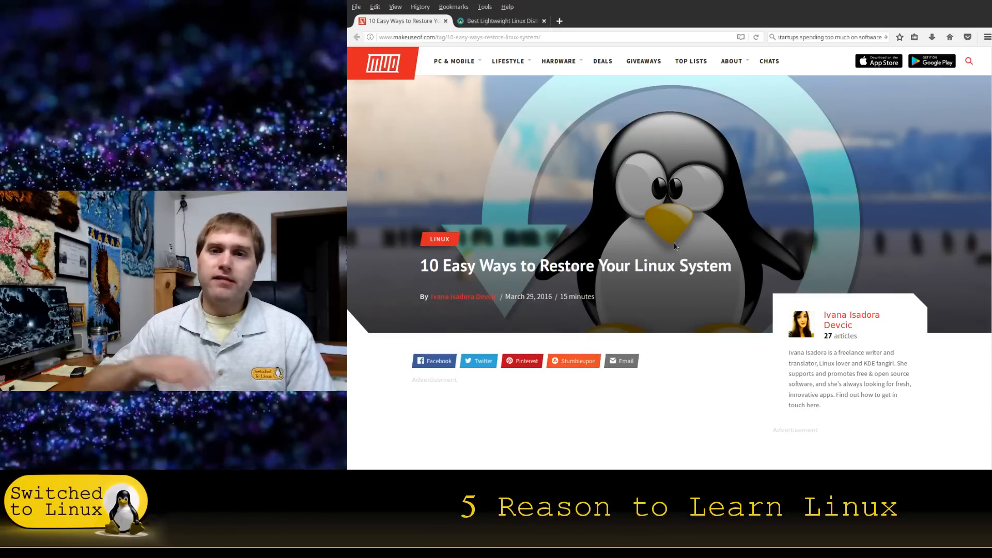
mouse_move(404, 215)
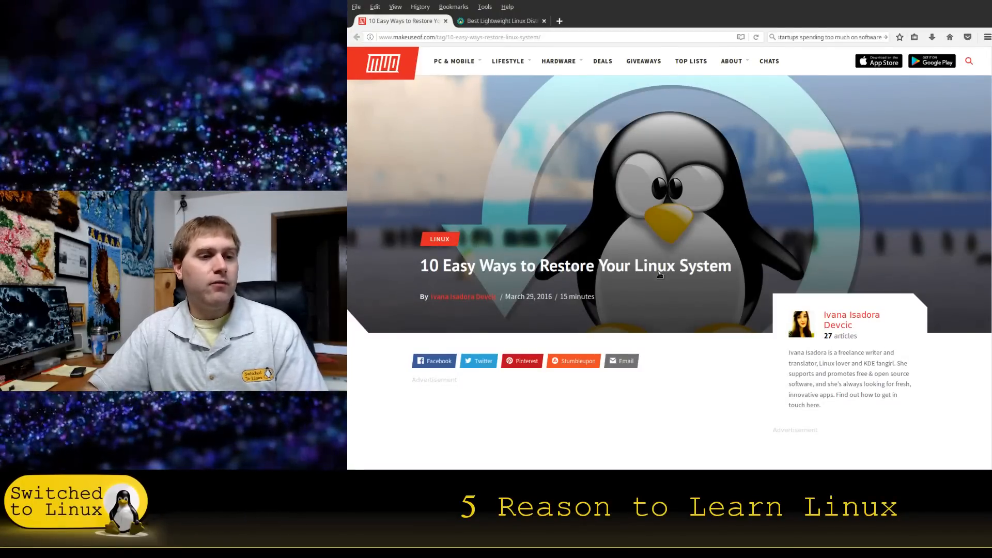
Step: Scroll the MakeUseOf restore article through TimeShift, Cronopete and Back In Time
scroll(down, 3)
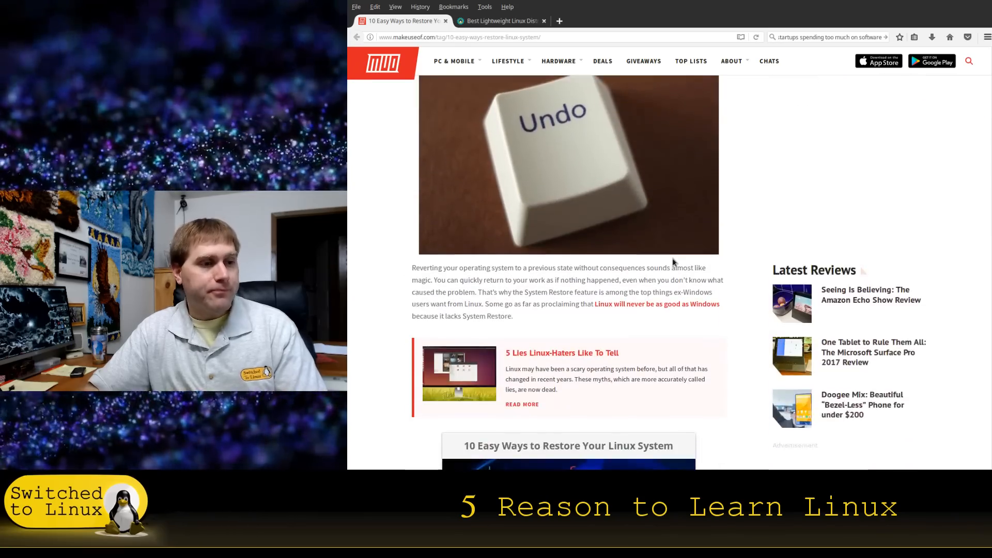
scroll(down, 3)
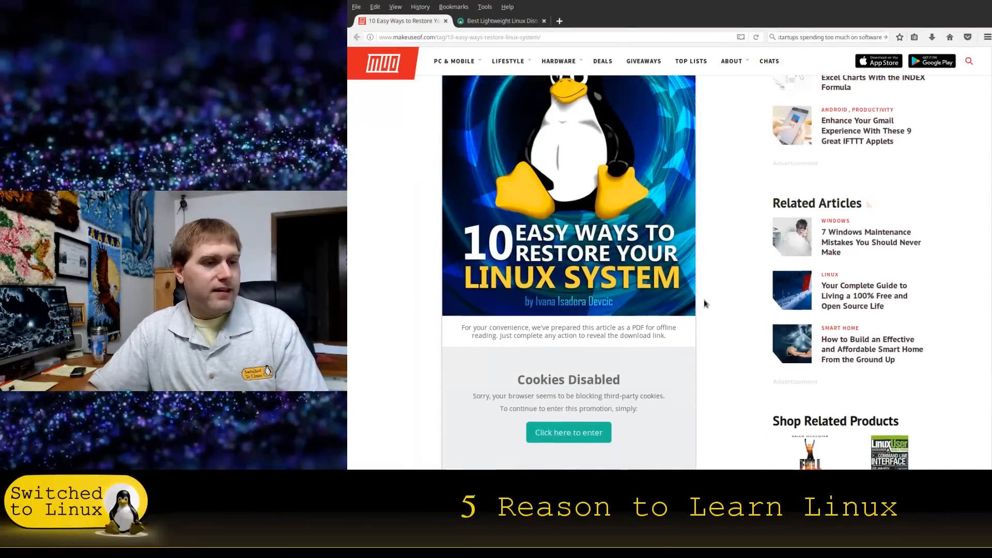
scroll(down, 3)
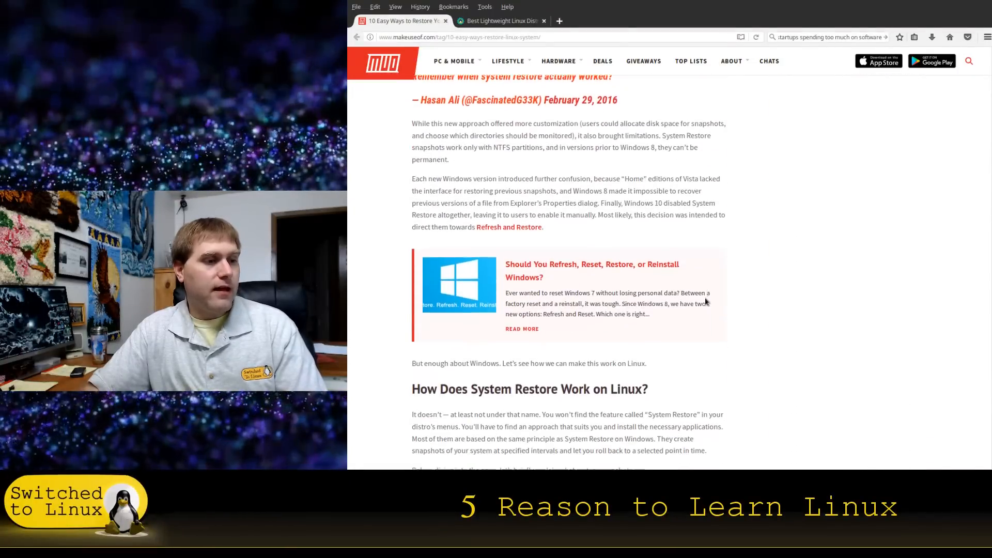
scroll(down, 3)
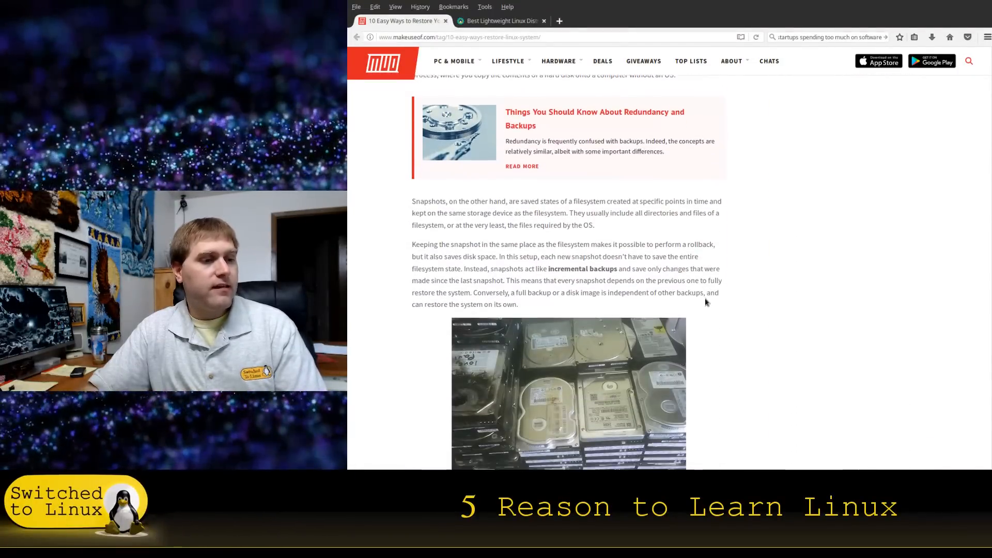
scroll(down, 3)
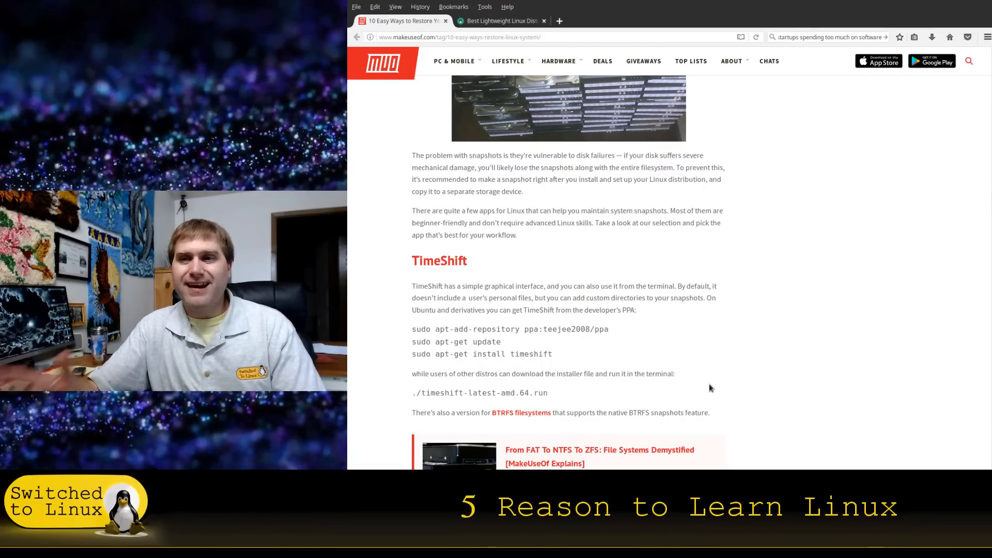
scroll(down, 3)
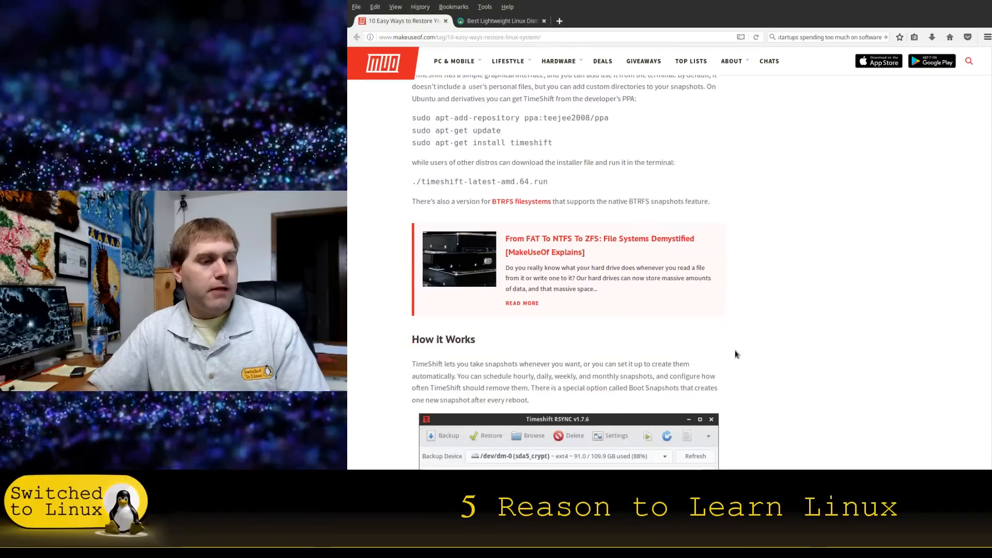
scroll(down, 3)
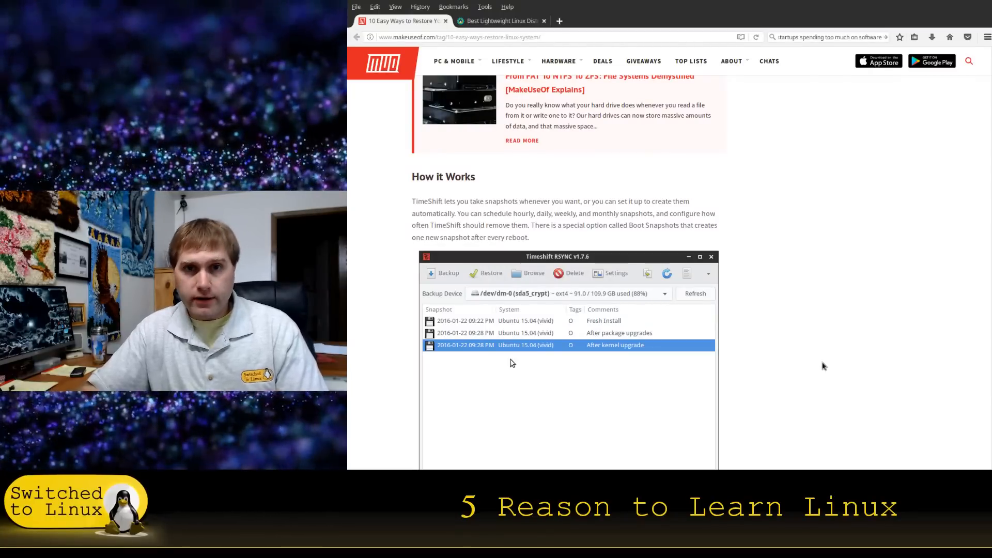
mouse_move(786, 322)
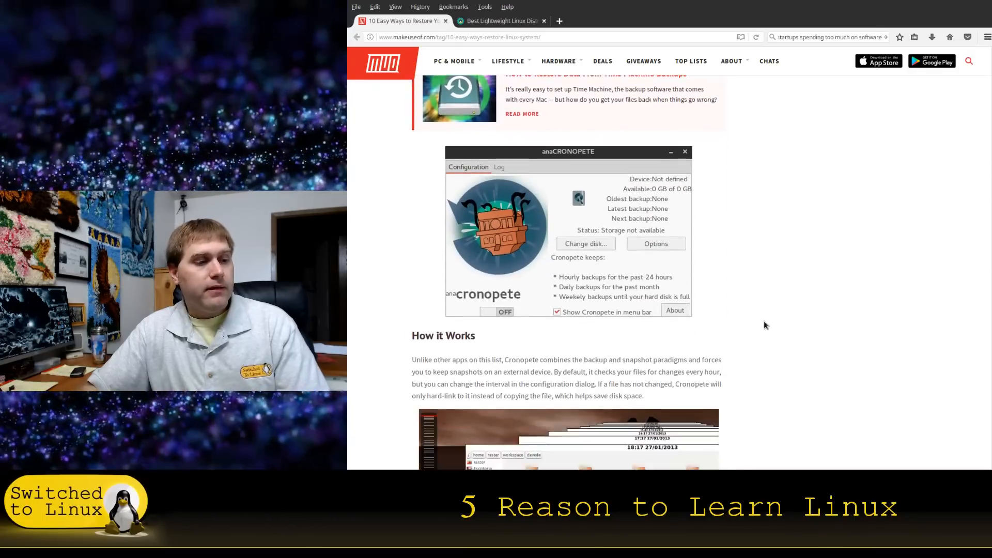
Step: Continue past Systemback and Snapper down to the Aptik section on restoring applications
scroll(down, 3)
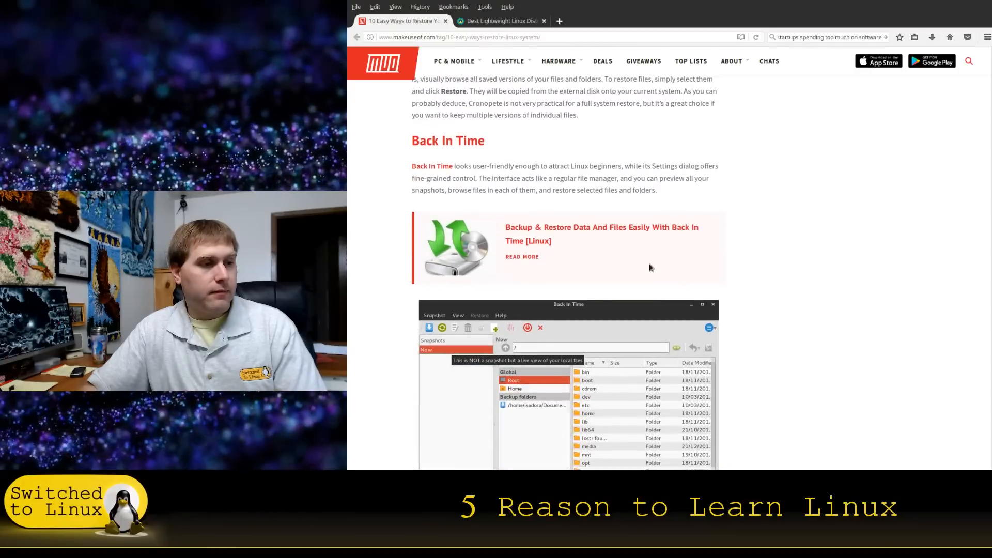
scroll(down, 3)
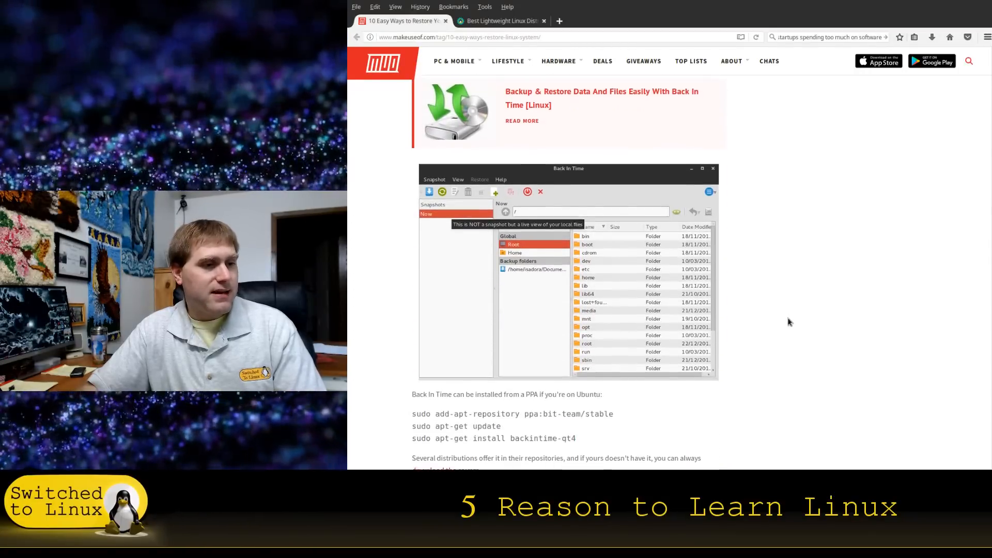
scroll(down, 3)
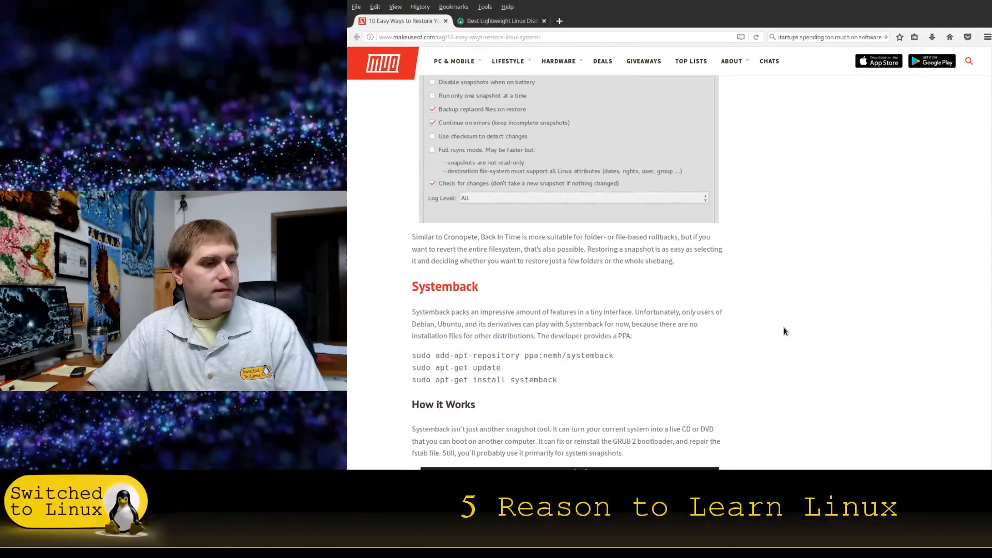
scroll(down, 3)
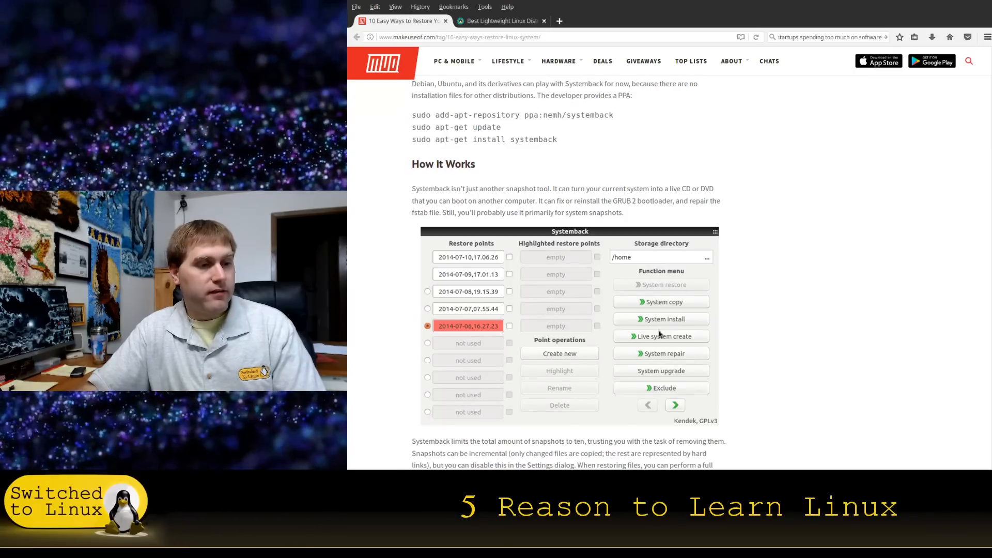
scroll(down, 3)
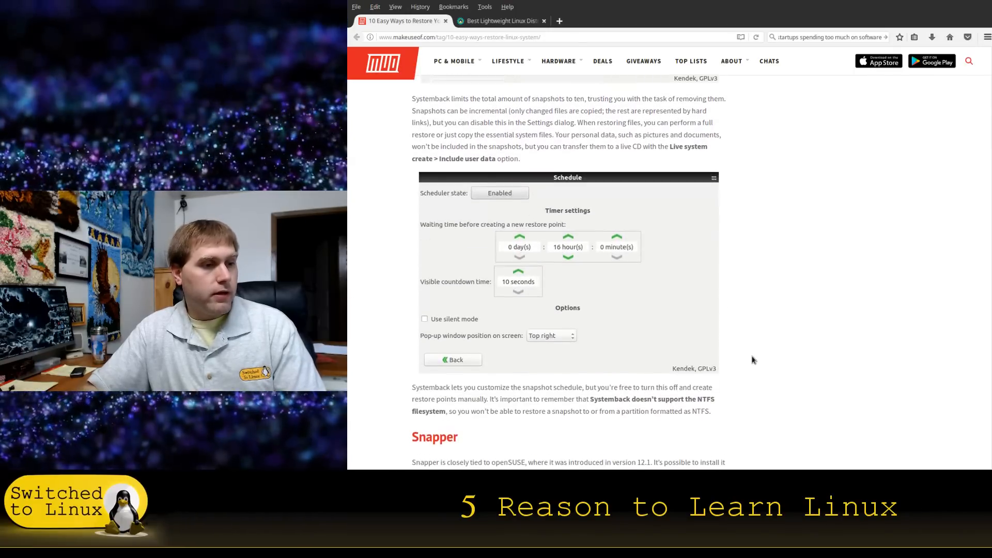
scroll(down, 3)
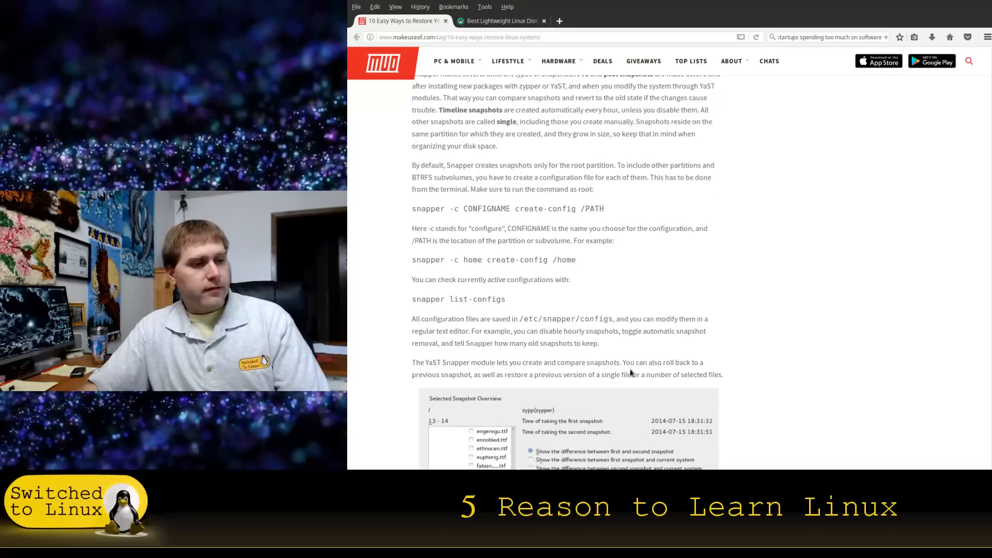
scroll(down, 3)
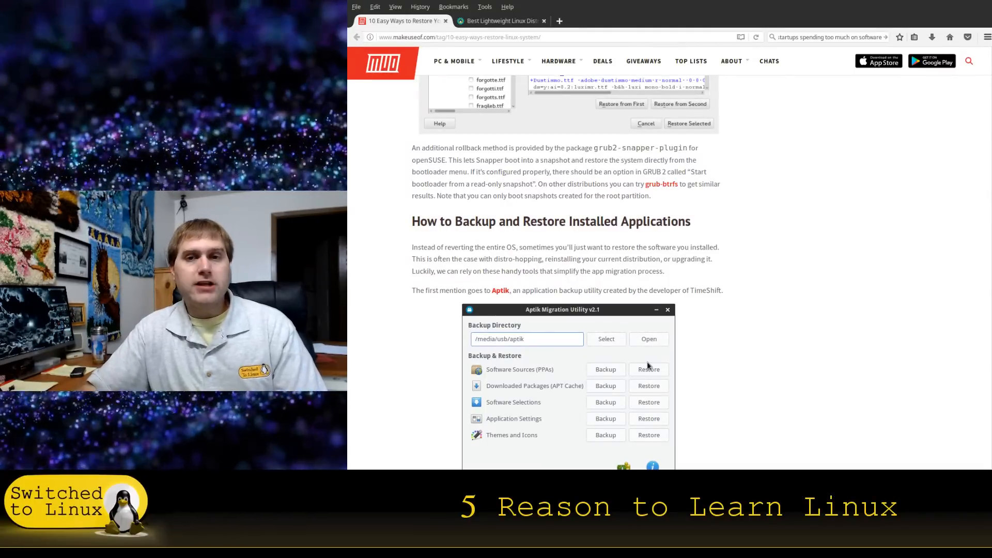
scroll(down, 3)
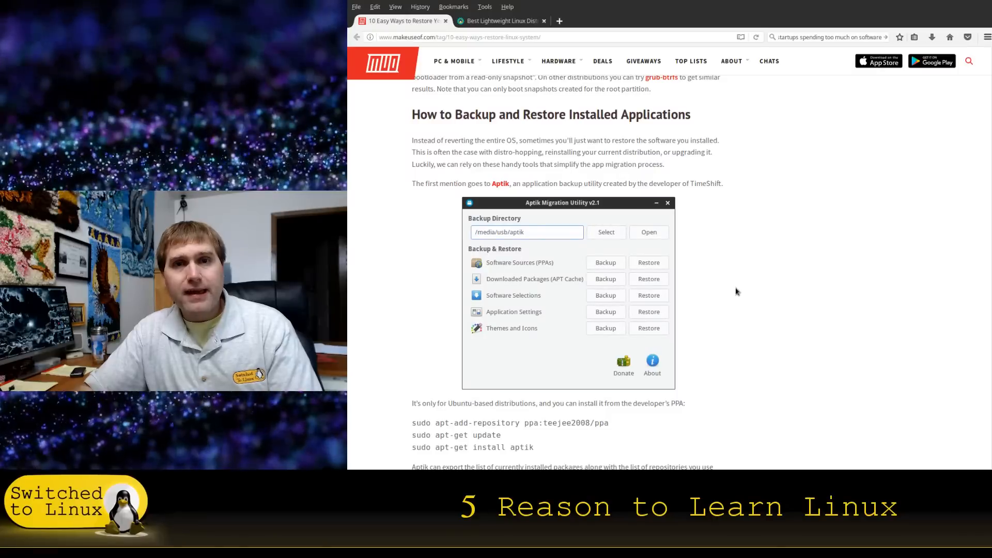
mouse_move(704, 307)
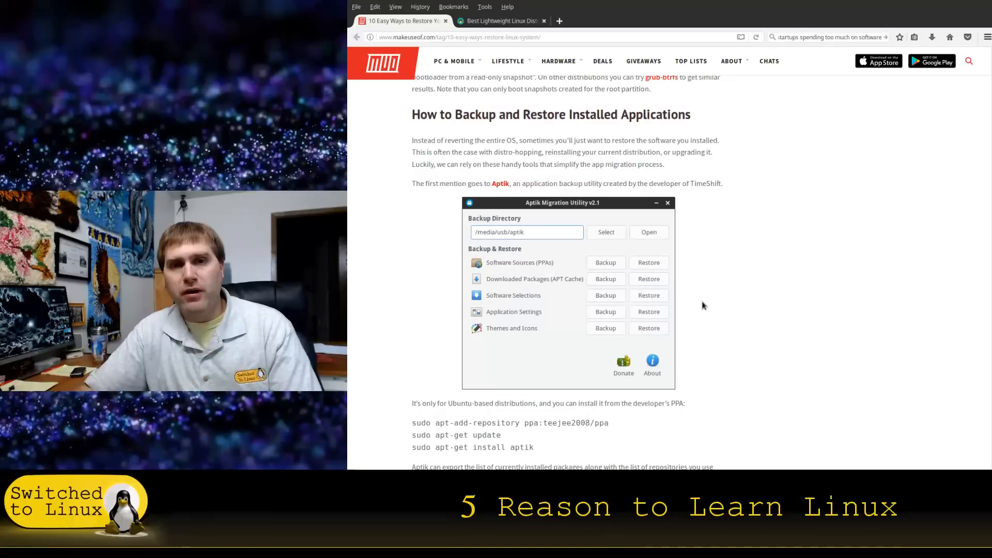
Step: Scroll past Aptik to the Linux Mint Backup Tool and Backpac paragraphs
scroll(down, 3)
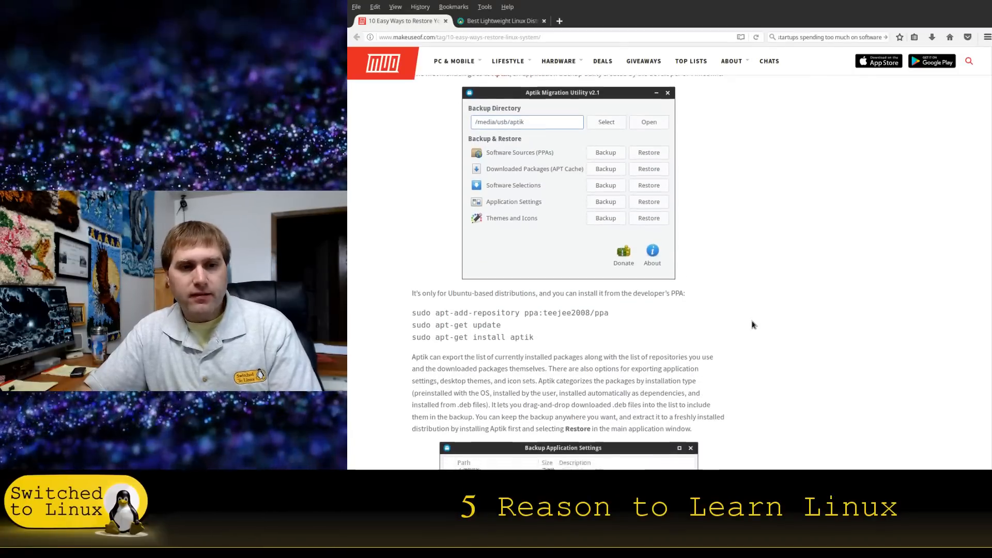
scroll(down, 3)
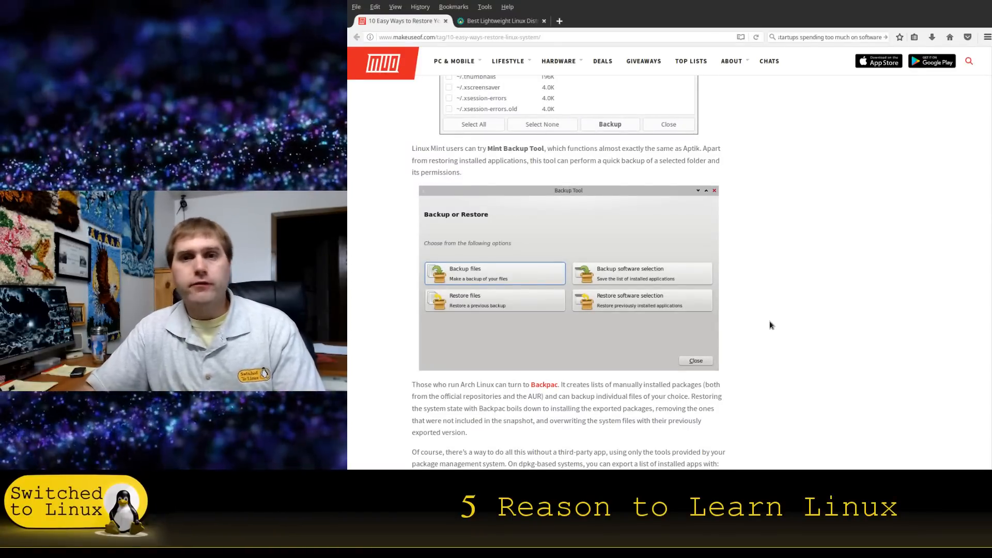
mouse_move(758, 314)
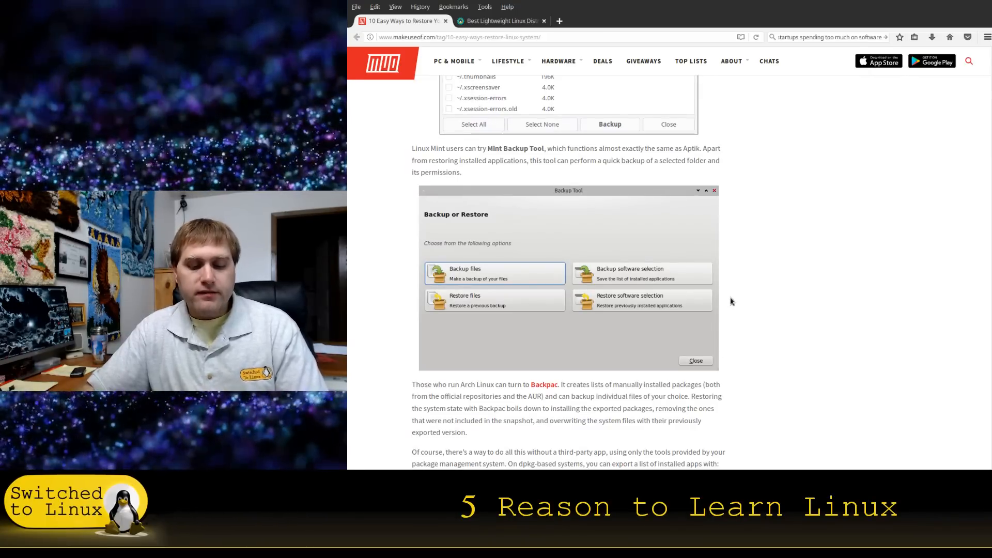
mouse_move(510, 83)
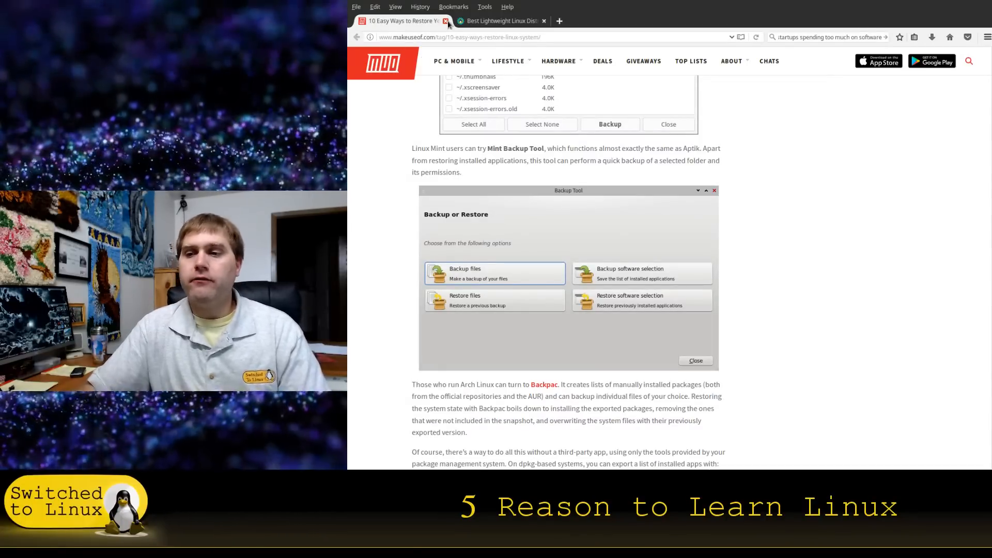
Step: Close the MakeUseOf tab and scroll the It's FOSS lightweight distros list to 7. Linux Lite
click(446, 20)
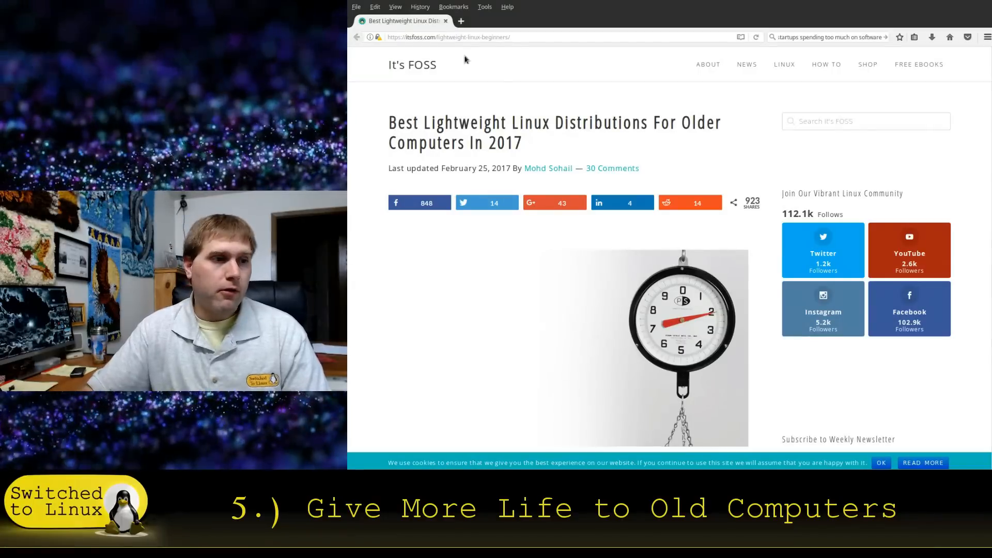
scroll(down, 3)
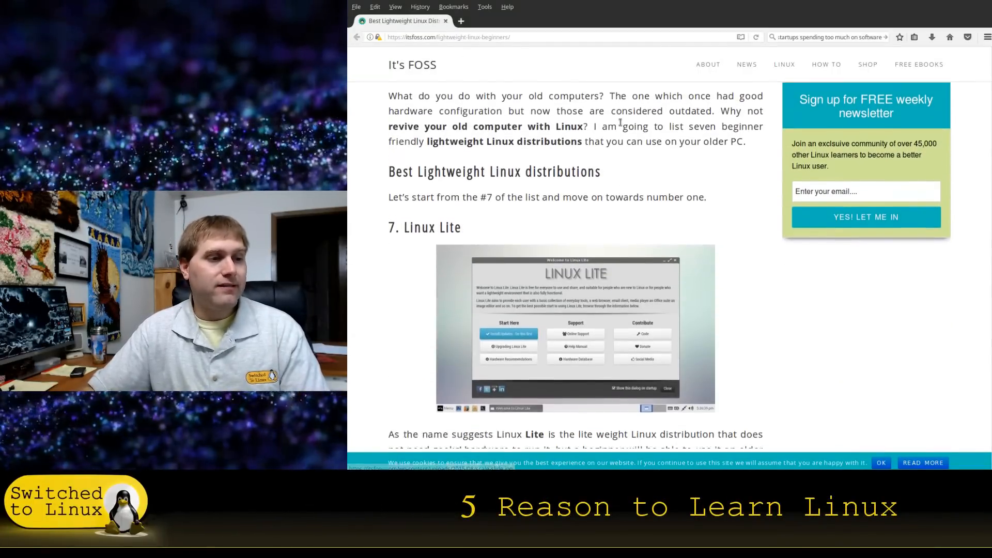
scroll(down, 3)
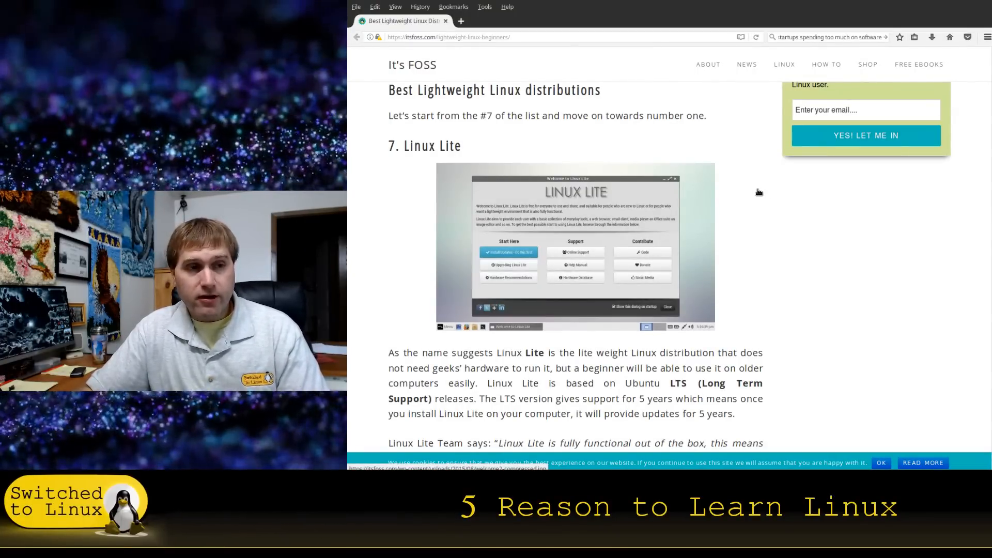
mouse_move(737, 165)
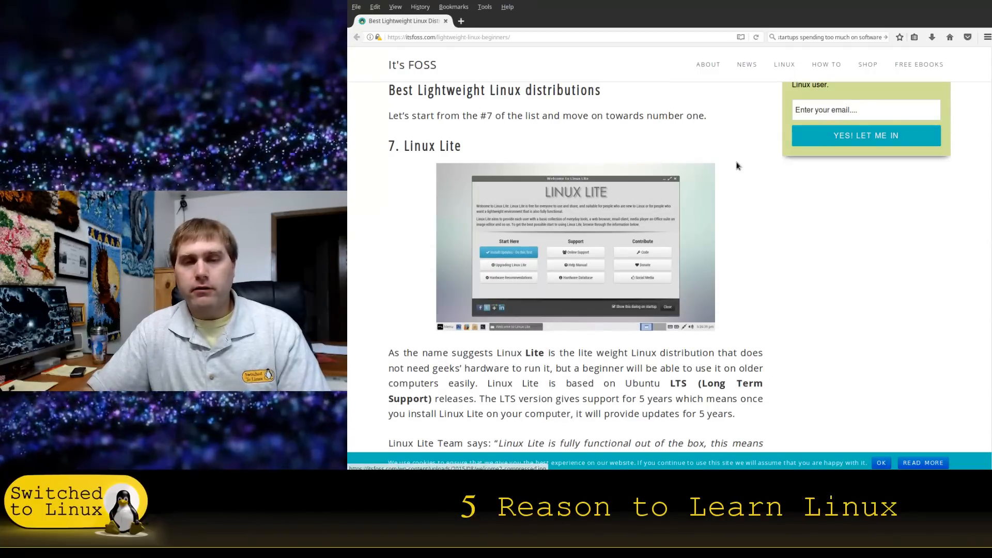
Step: Scroll the It's FOSS list past CrunchBang++, Bodhi and Lubuntu
scroll(down, 3)
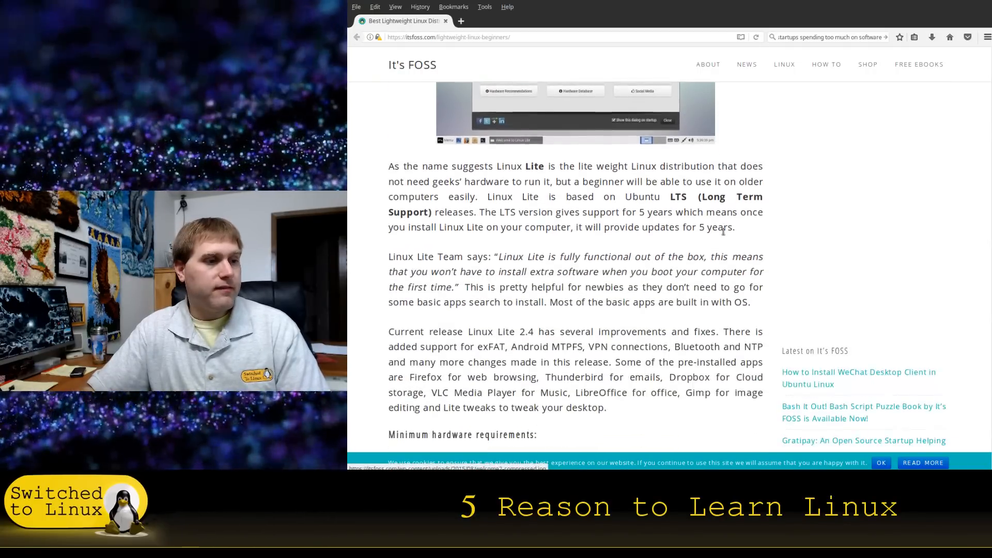
scroll(down, 3)
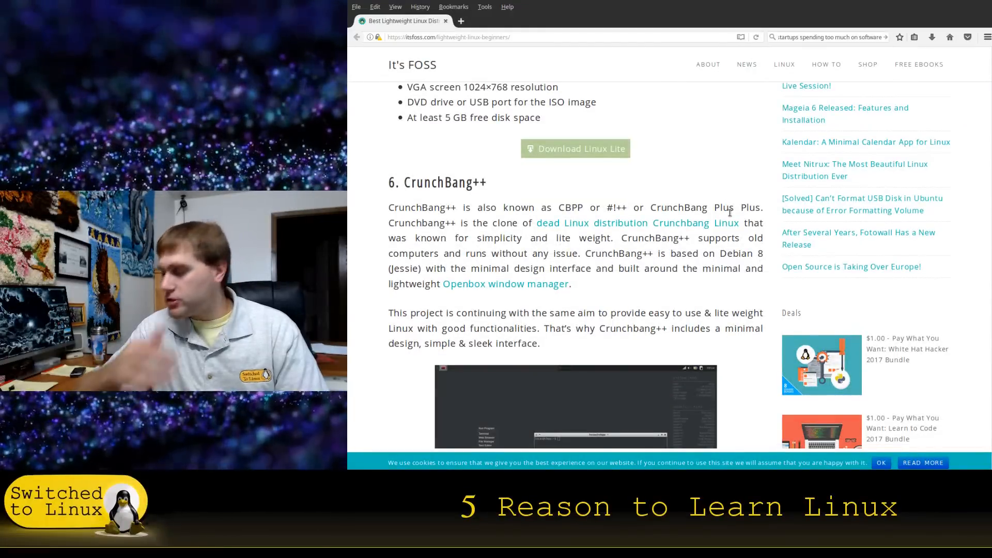
mouse_move(619, 284)
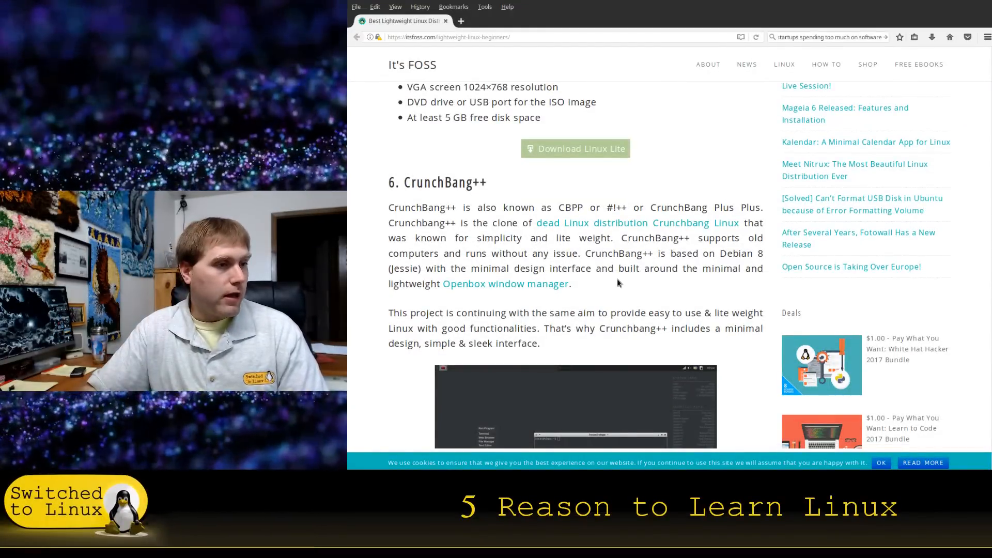
scroll(down, 3)
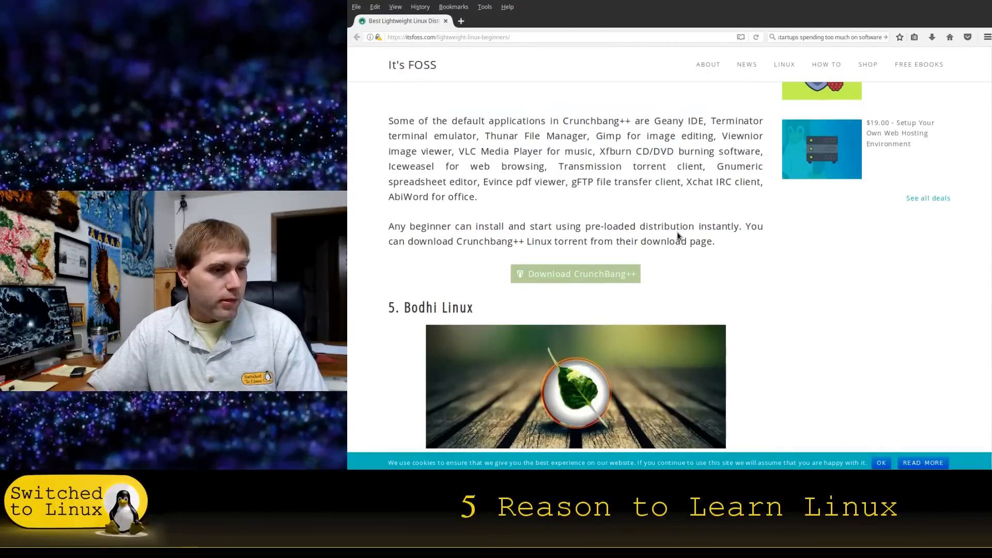
scroll(down, 3)
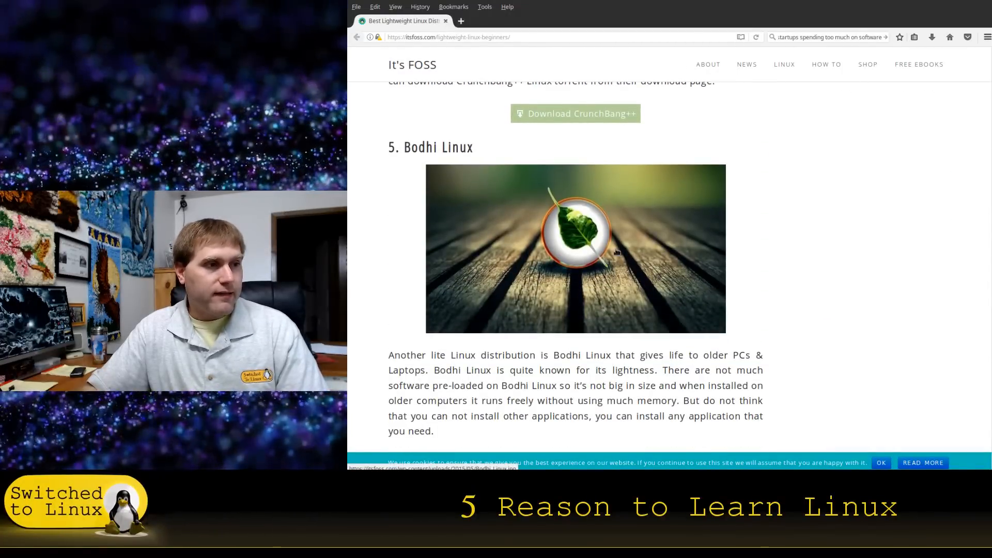
scroll(down, 3)
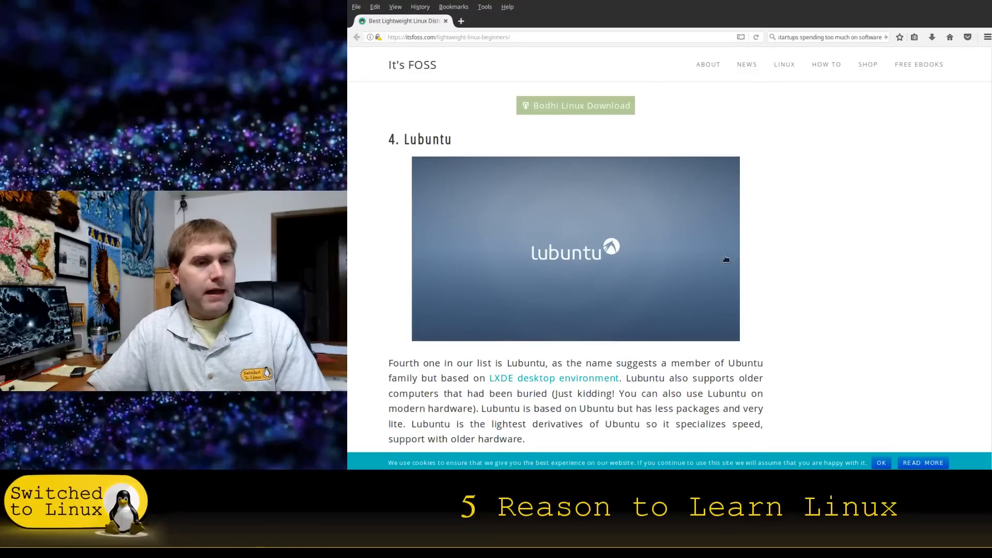
mouse_move(790, 220)
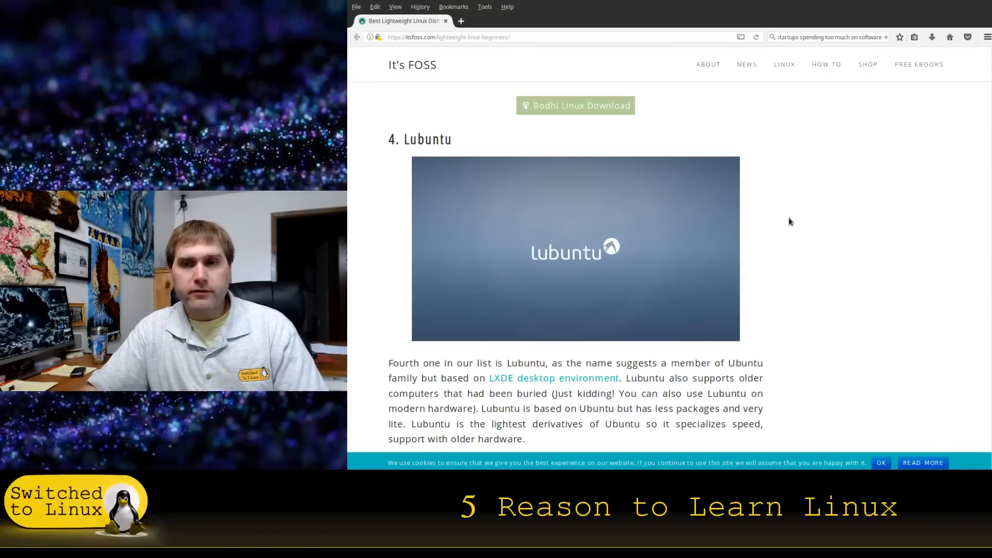
Step: Continue past SparkyLinux and Puppy Linux to the Download Tiny Core button and Conclusion
scroll(down, 3)
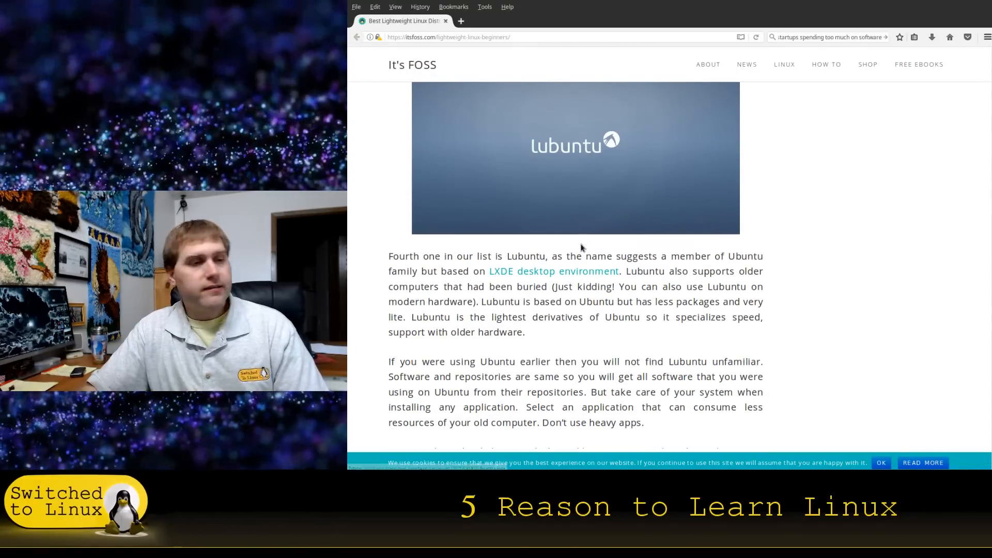
scroll(down, 3)
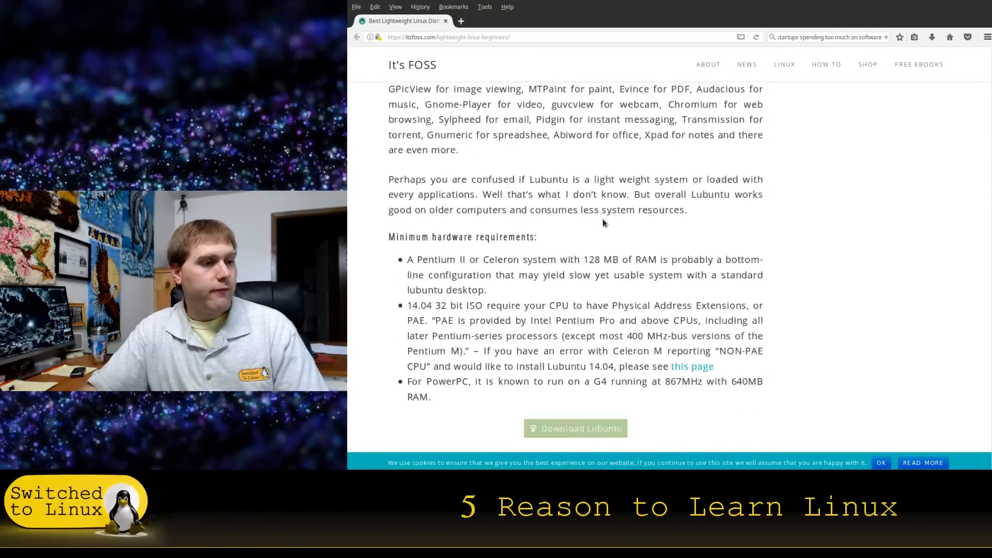
scroll(down, 3)
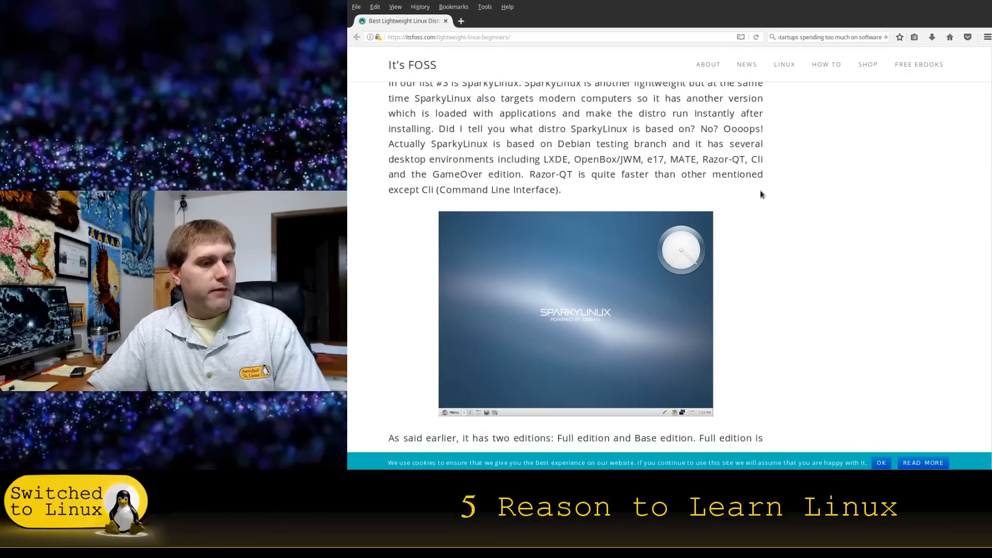
scroll(down, 3)
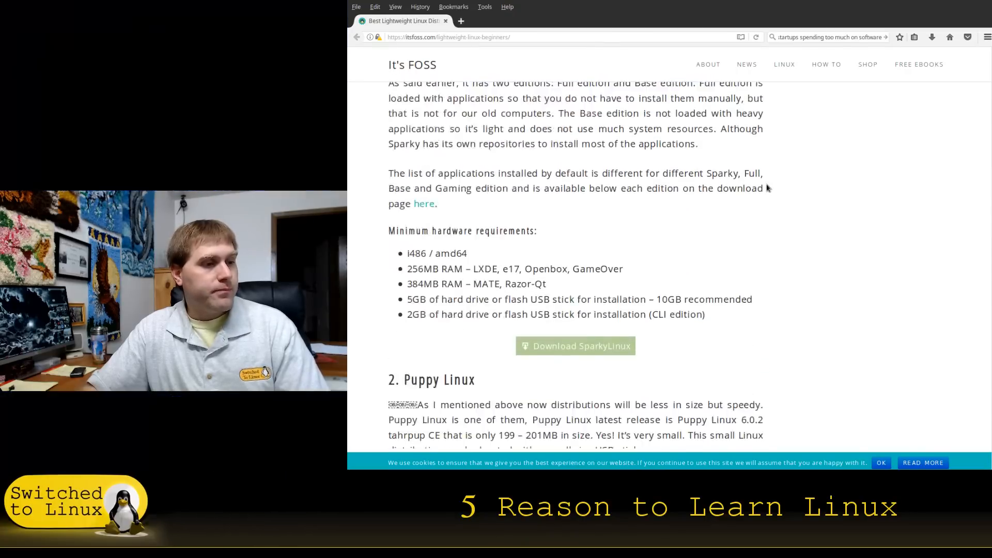
scroll(down, 3)
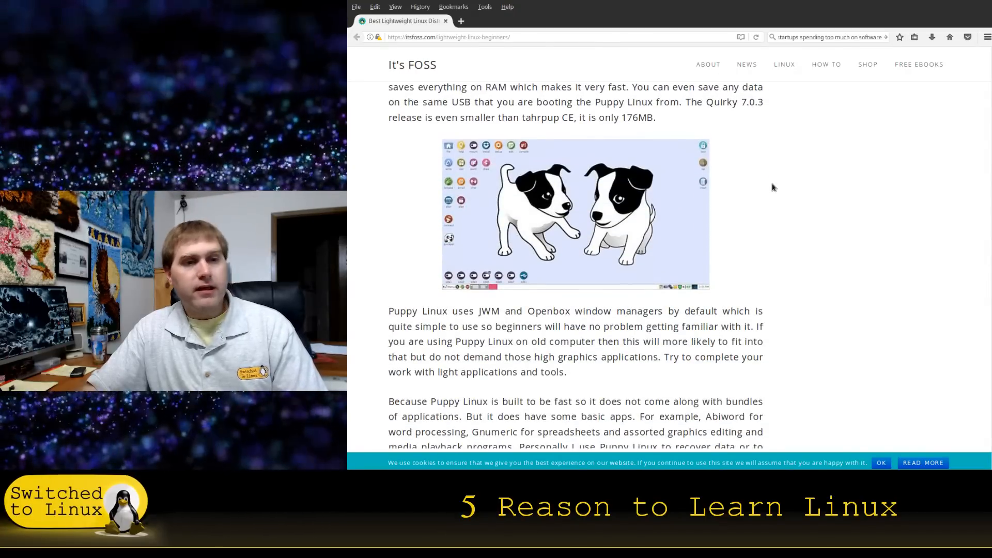
scroll(down, 3)
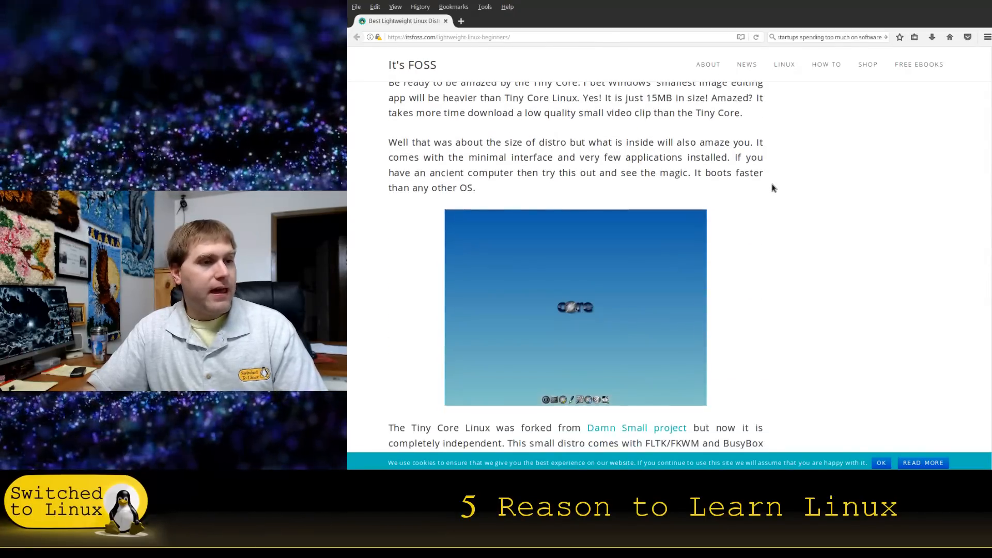
scroll(down, 3)
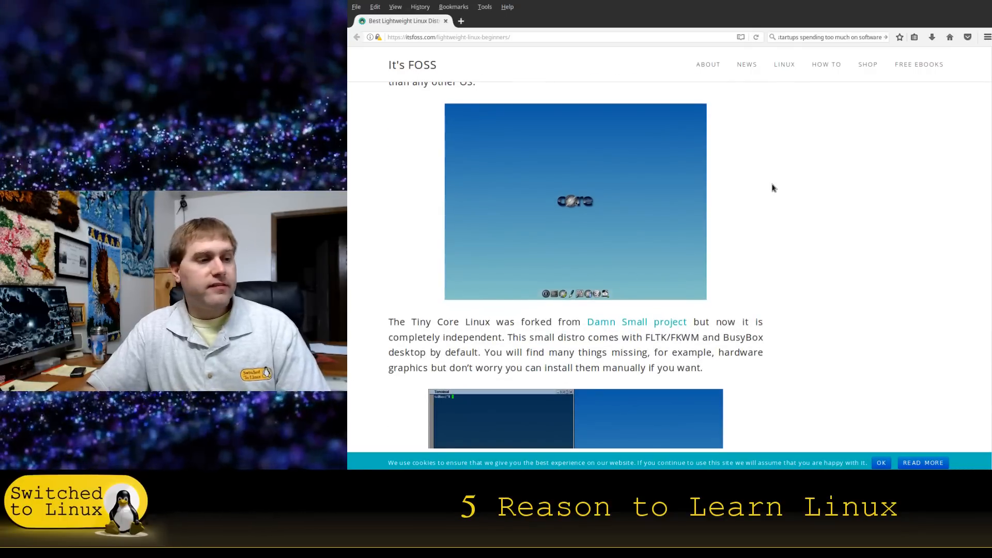
scroll(down, 3)
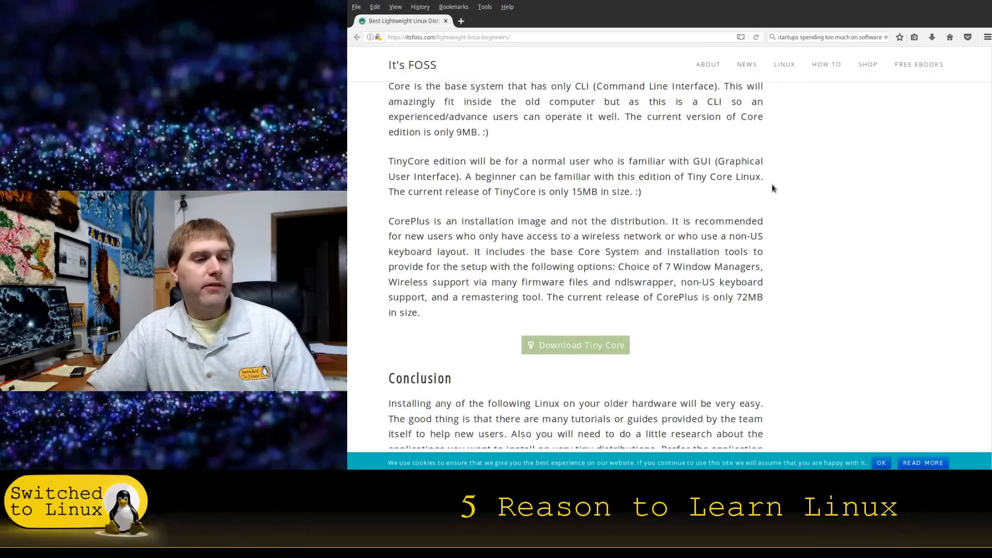